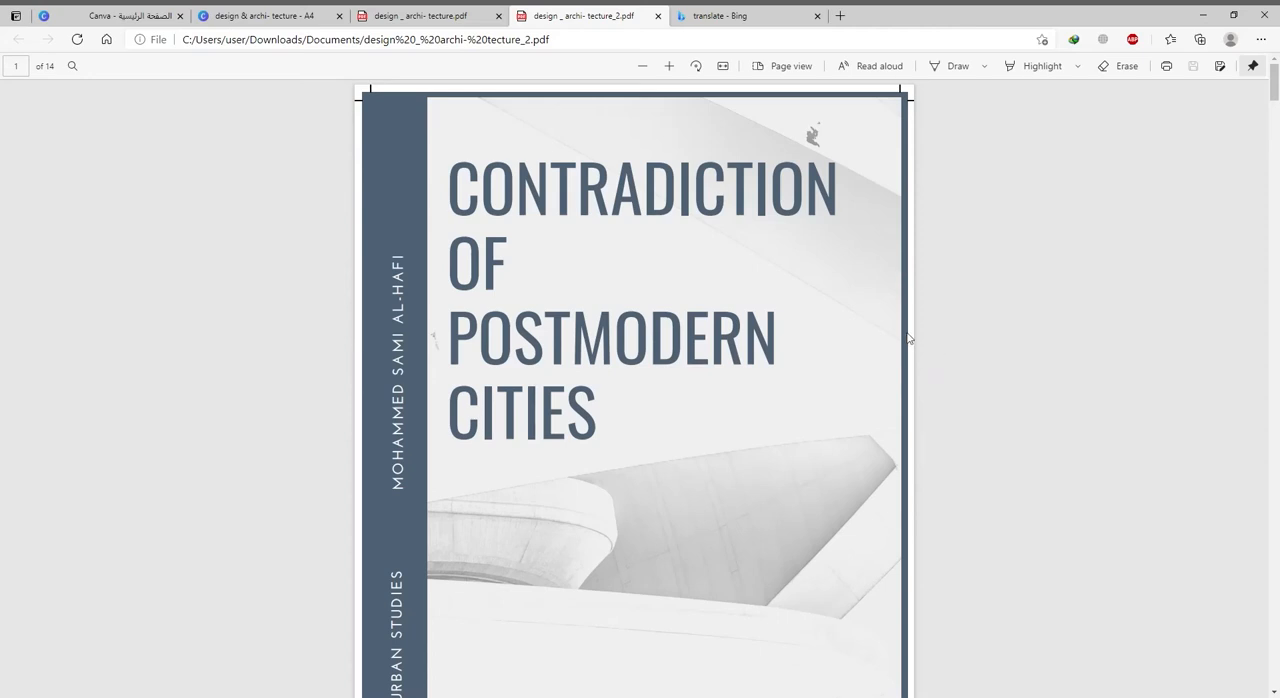
mouse_move(658, 312)
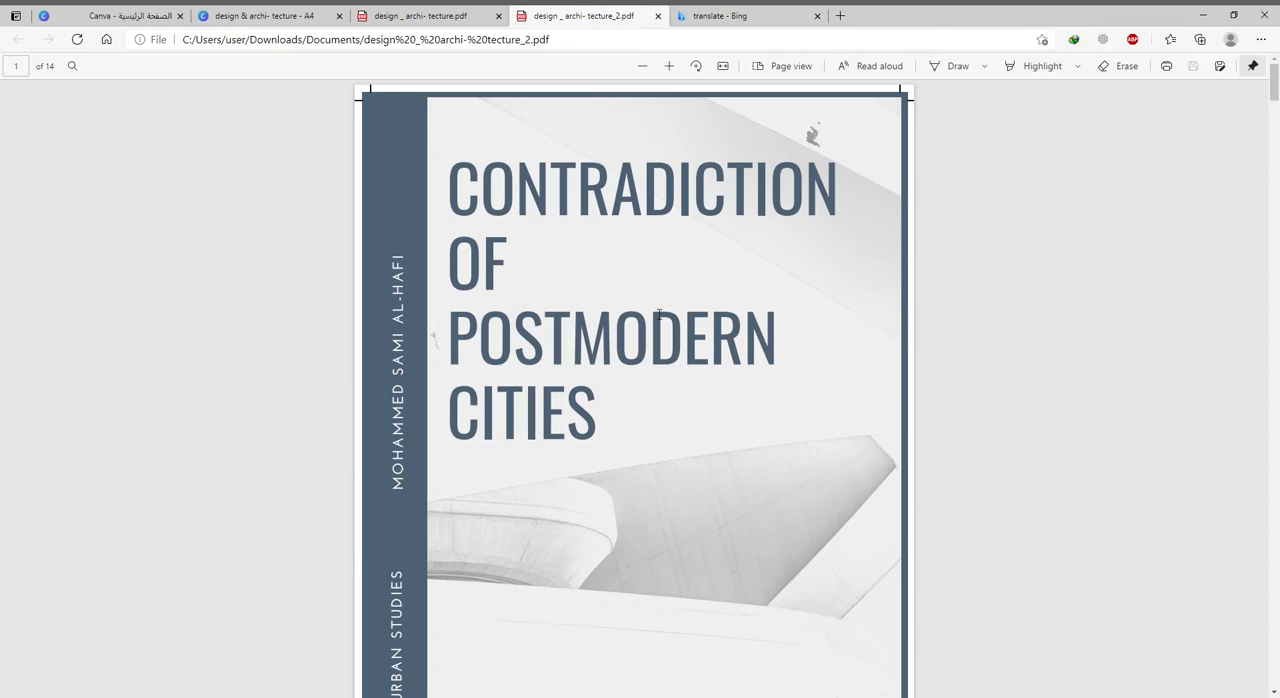
scroll(down, 3)
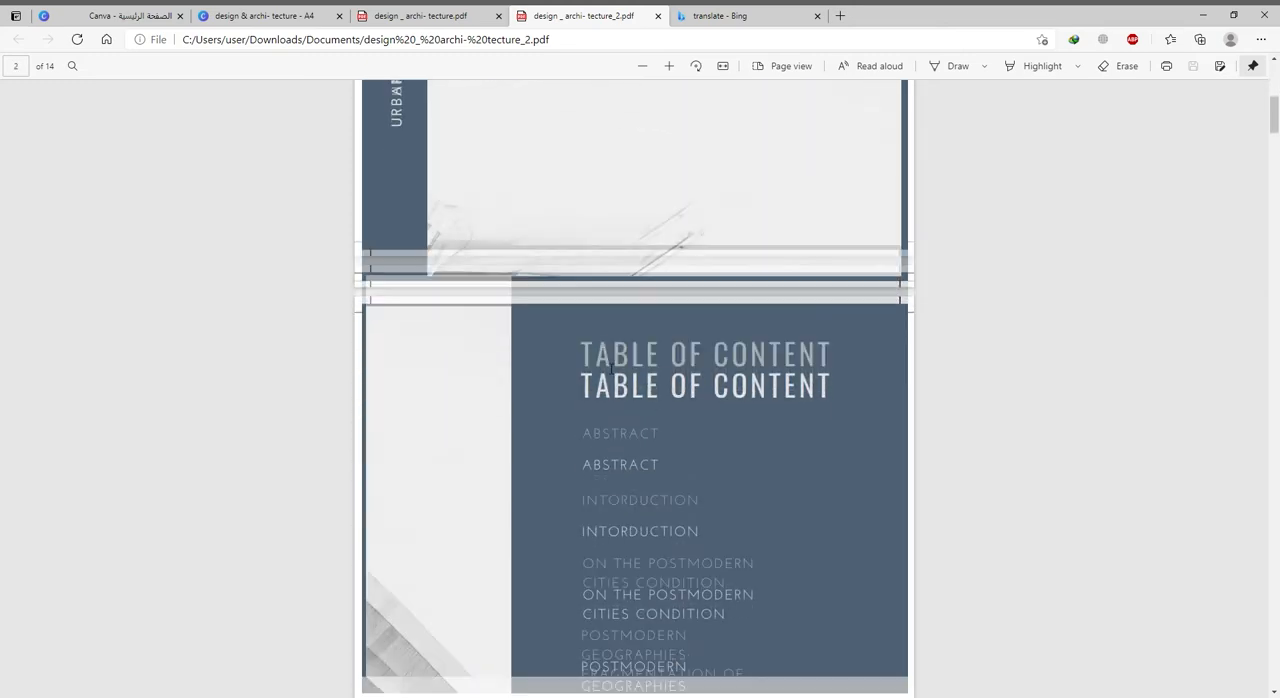
scroll(down, 3)
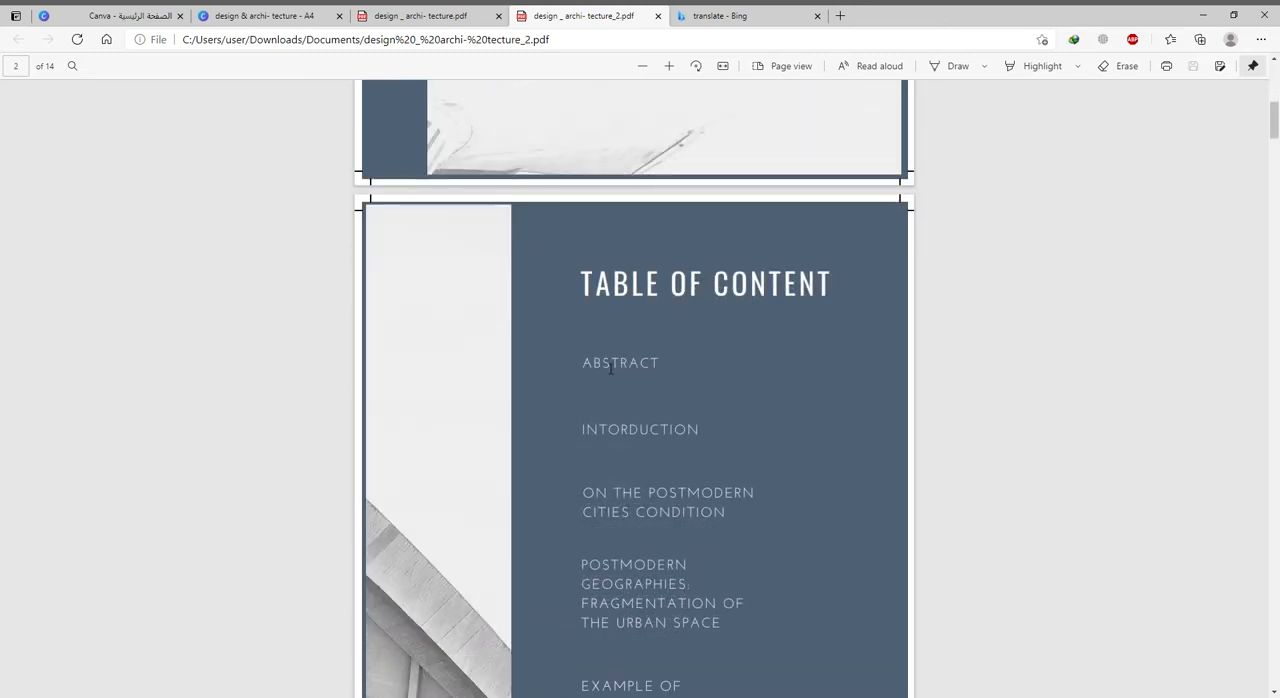
scroll(down, 3)
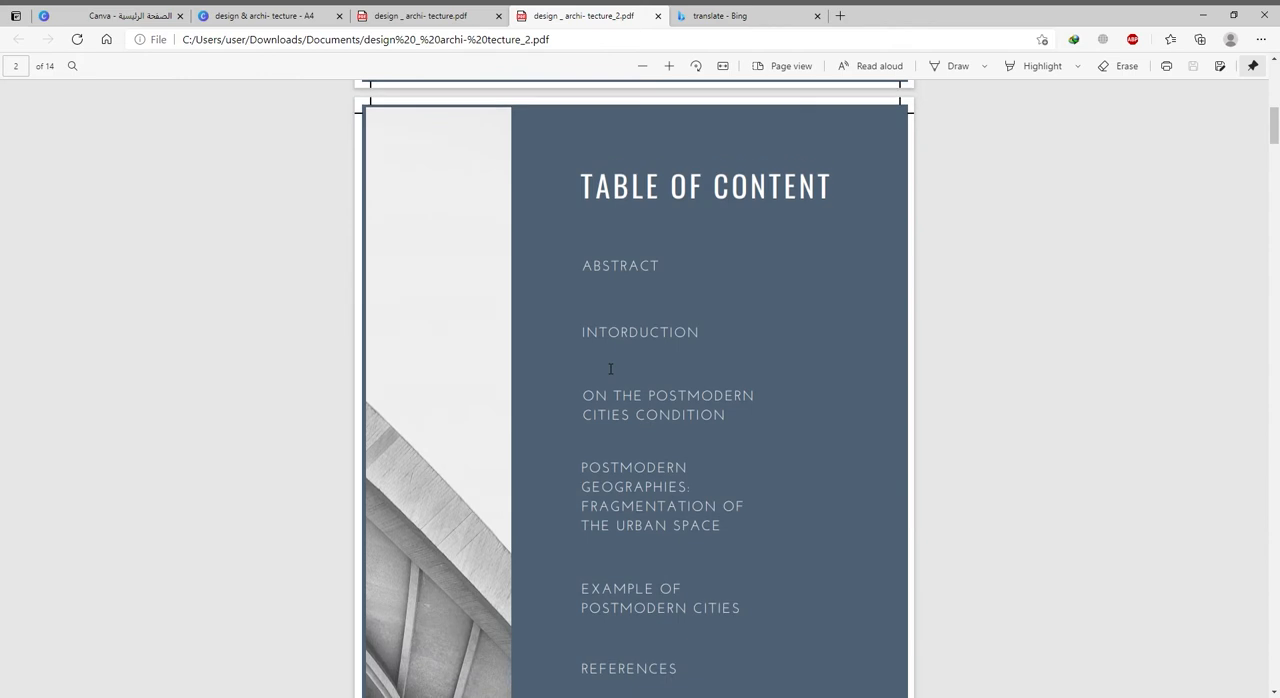
scroll(down, 3)
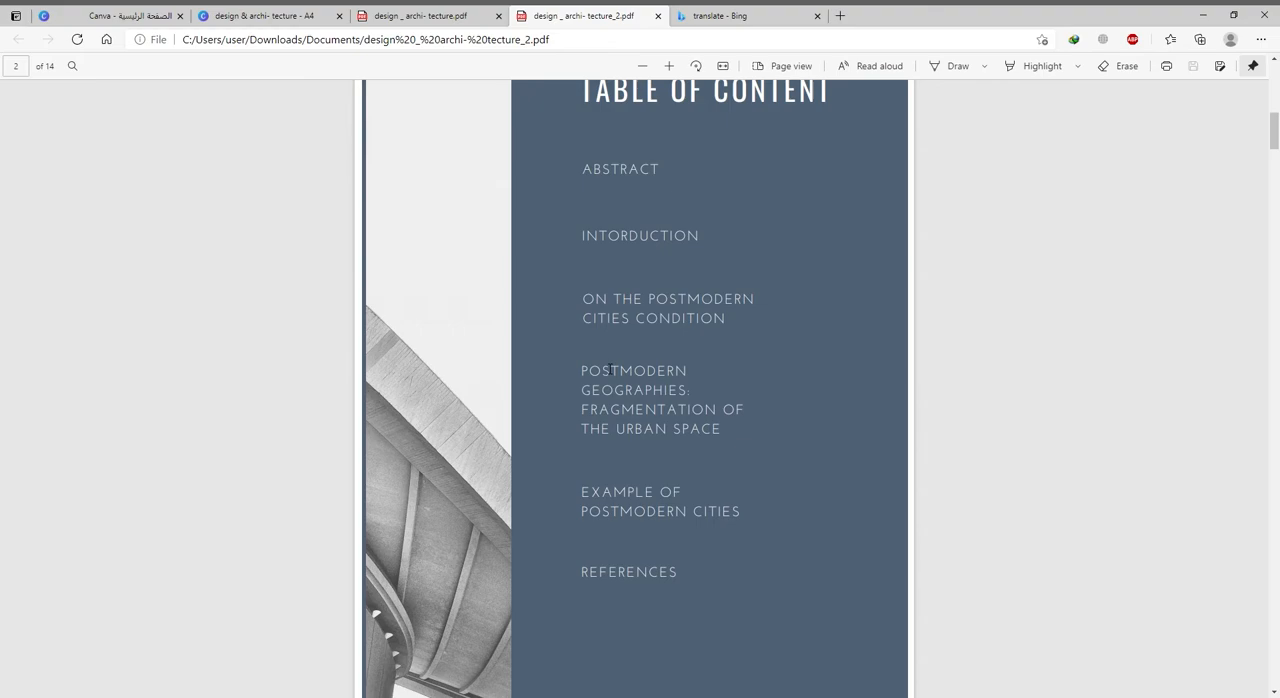
scroll(down, 3)
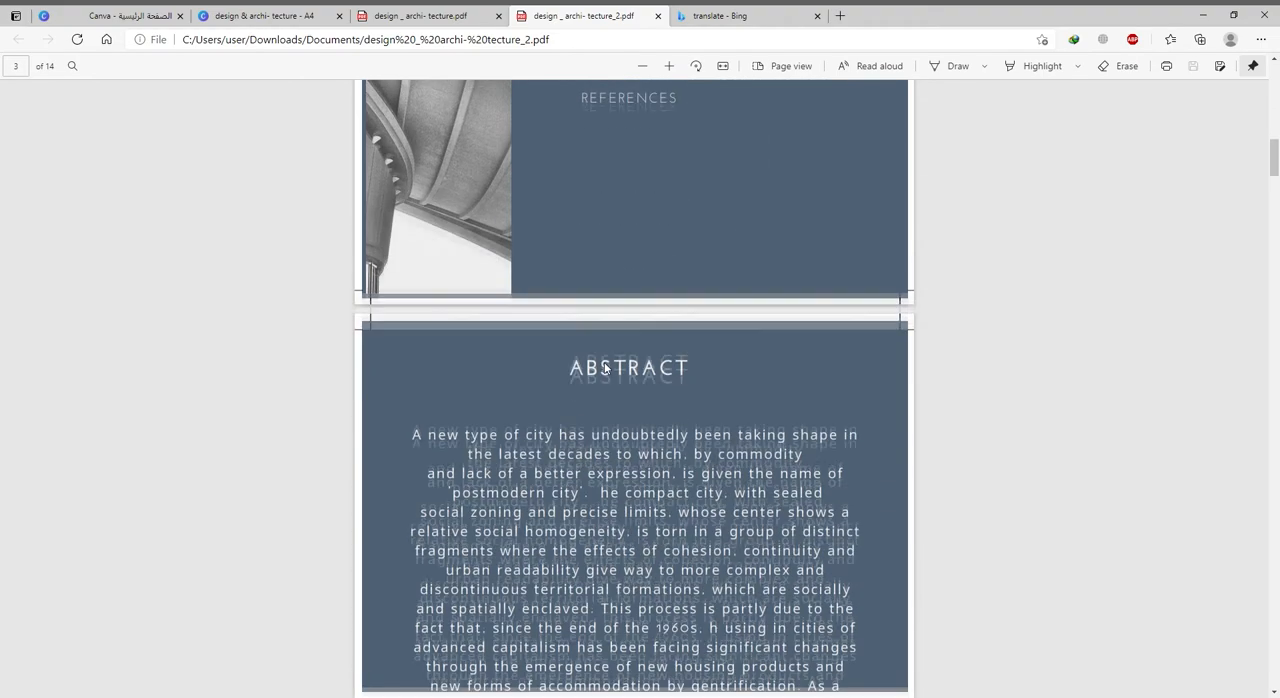
scroll(down, 3)
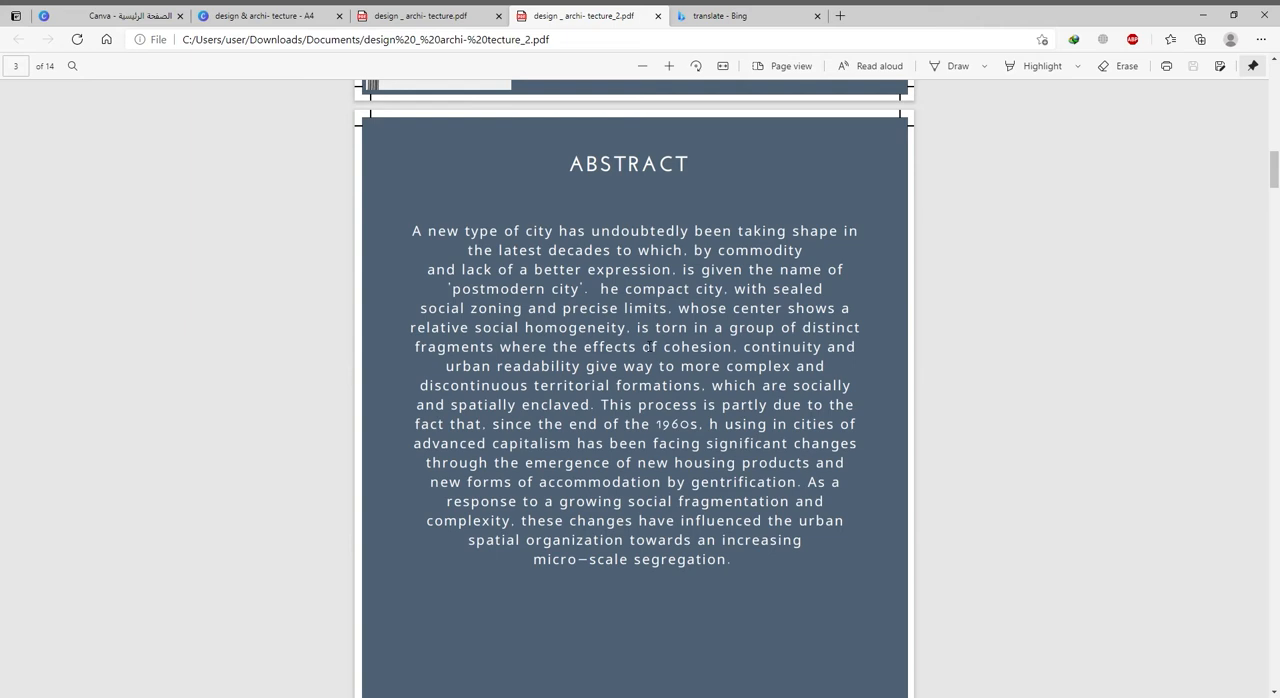
mouse_move(650, 348)
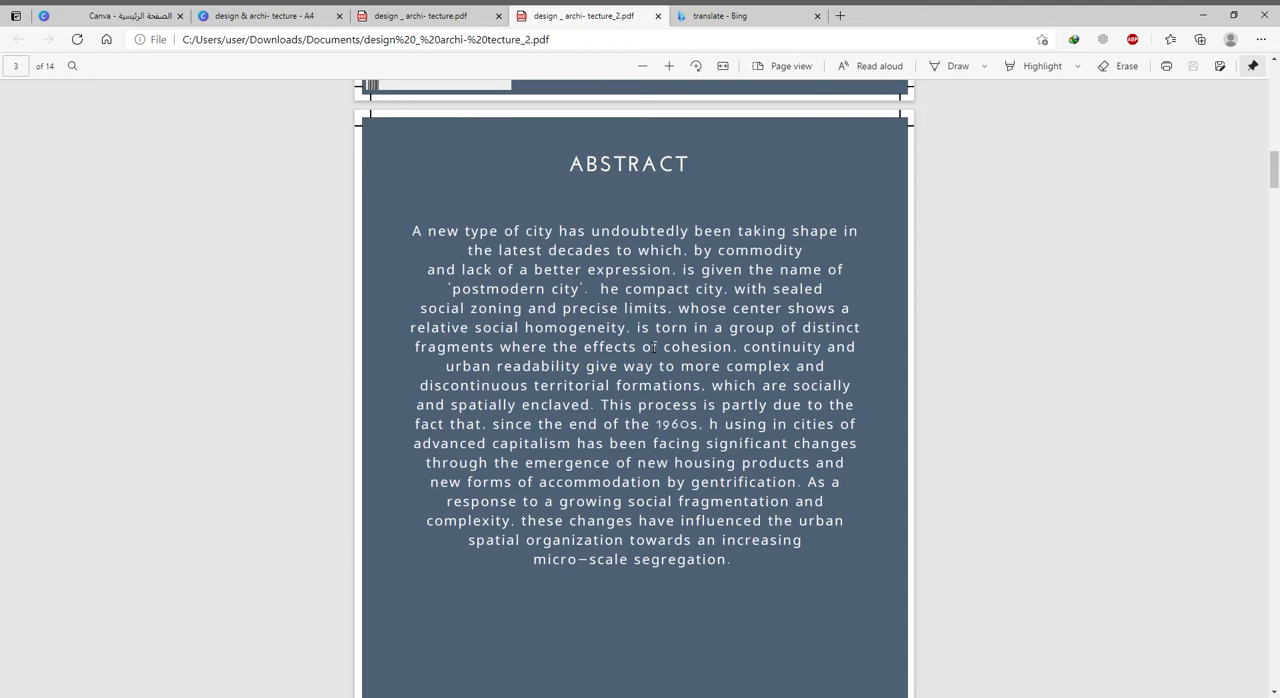
scroll(down, 3)
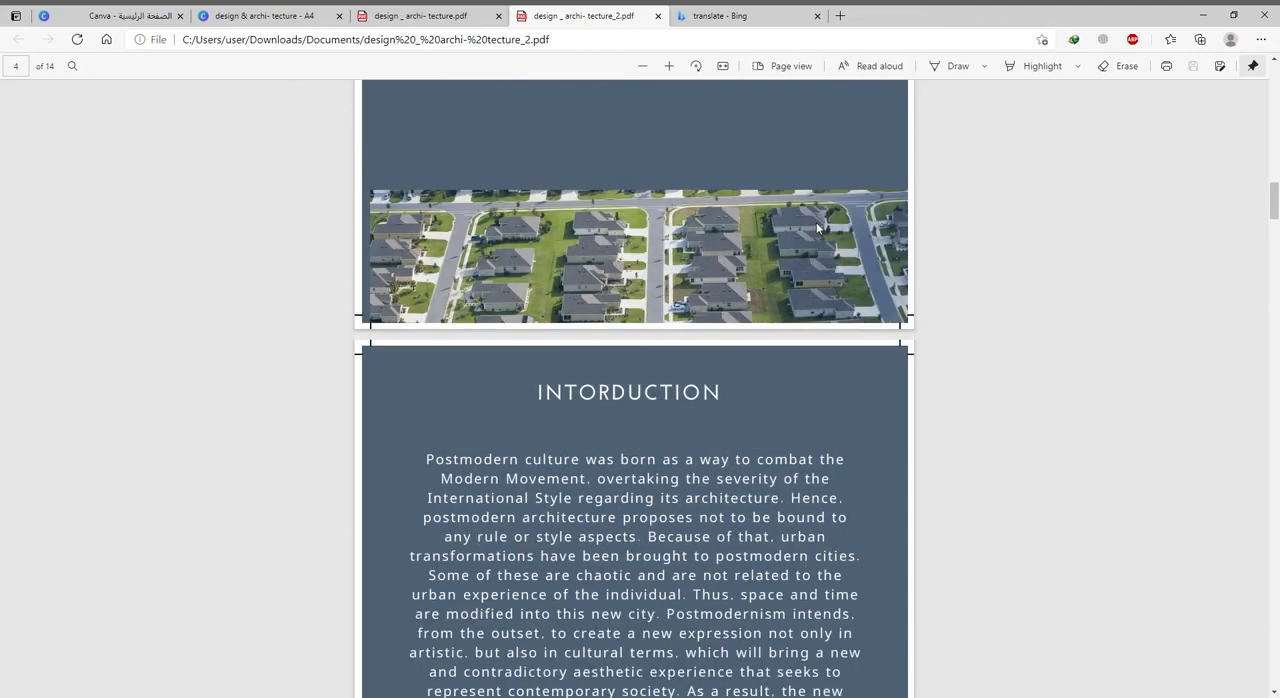
mouse_move(736, 272)
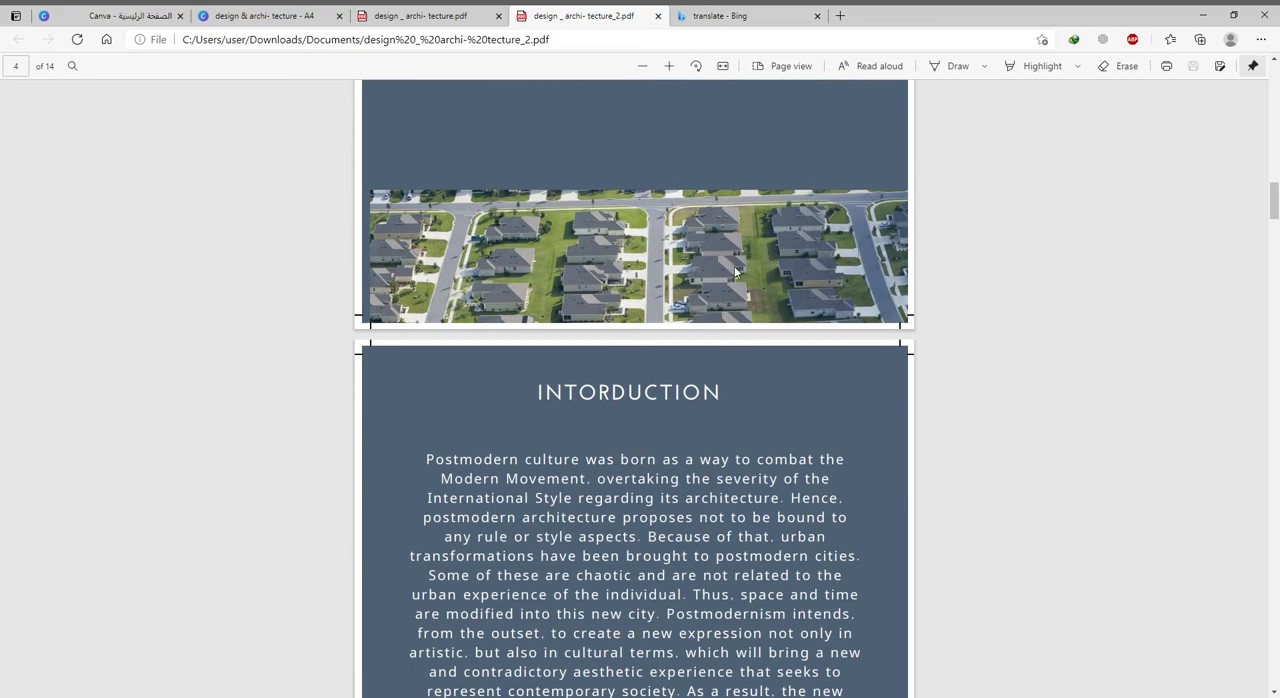
scroll(down, 3)
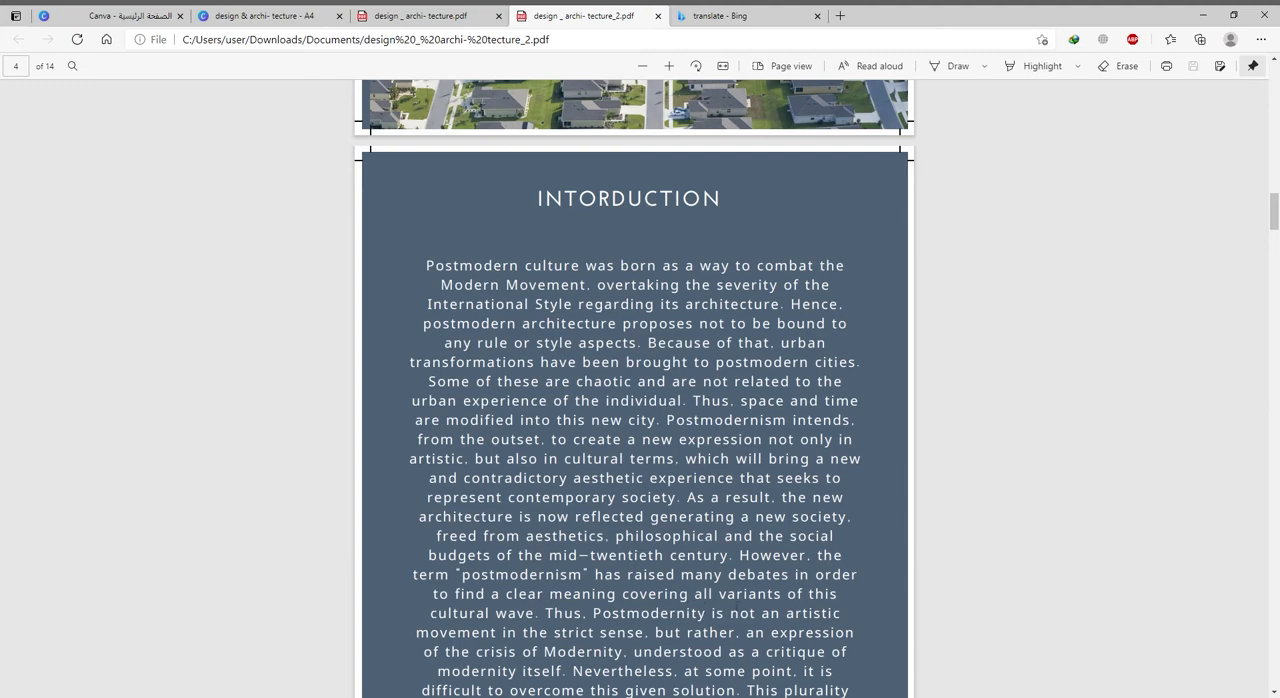
scroll(down, 3)
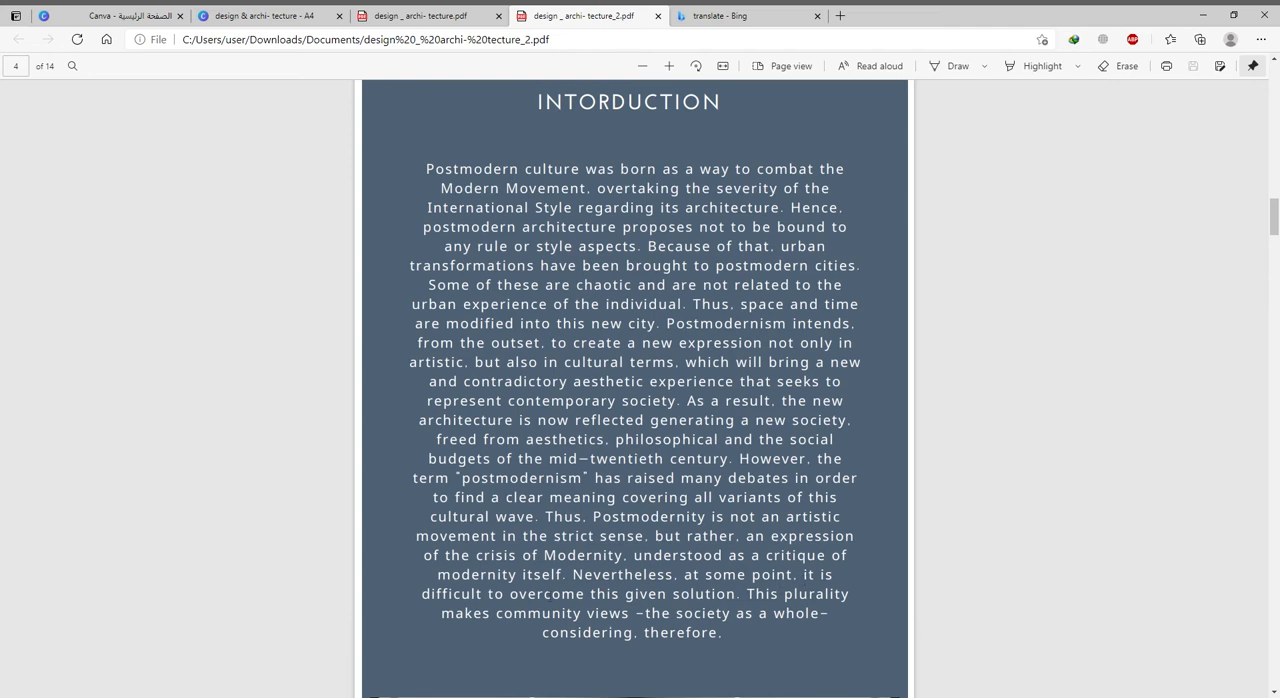
mouse_move(864, 494)
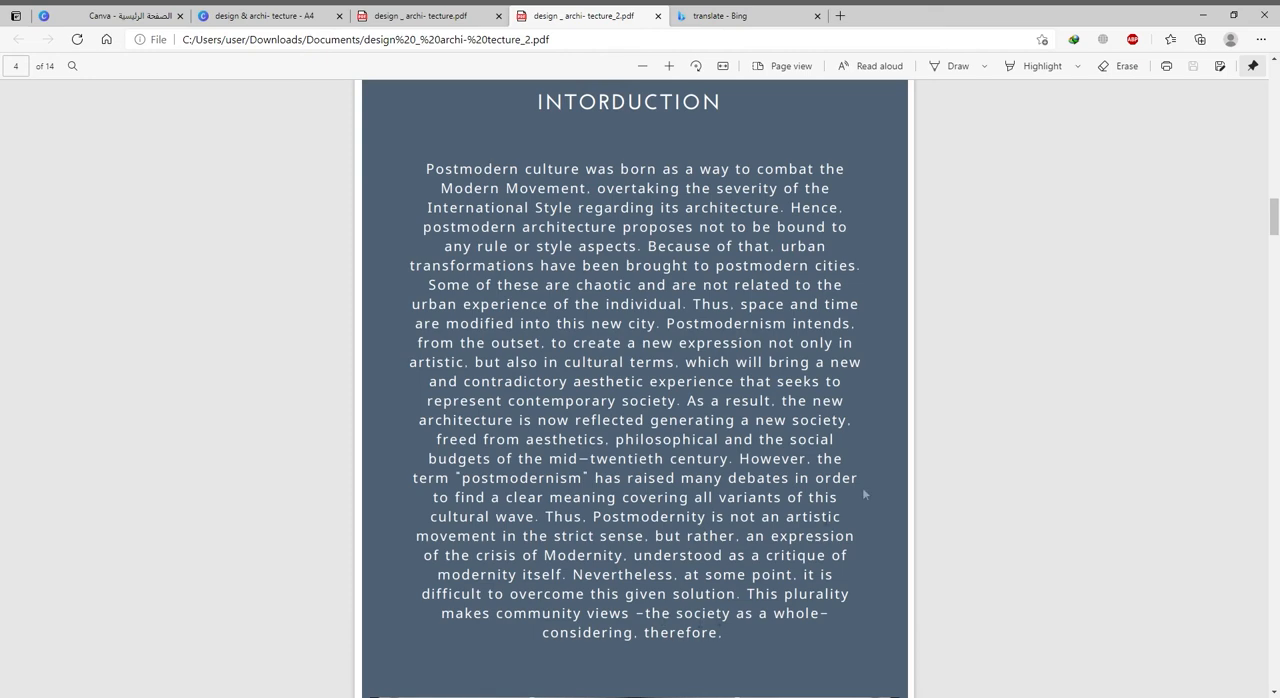
scroll(down, 3)
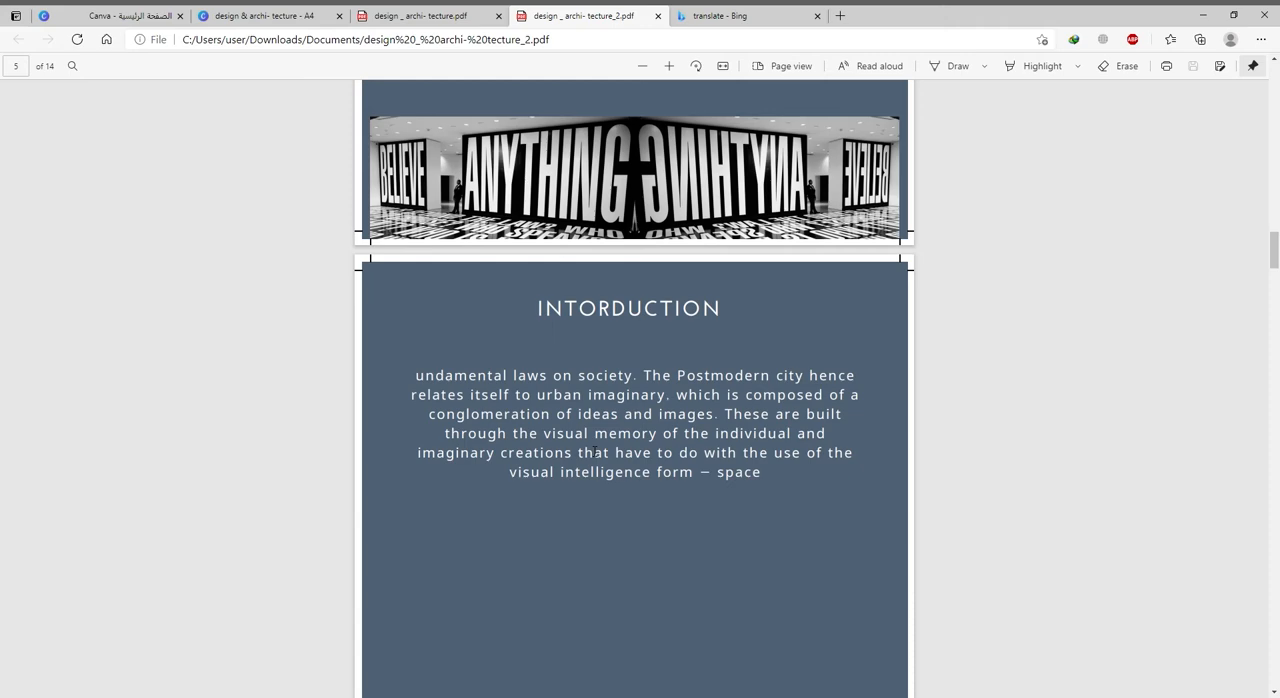
mouse_move(1152, 168)
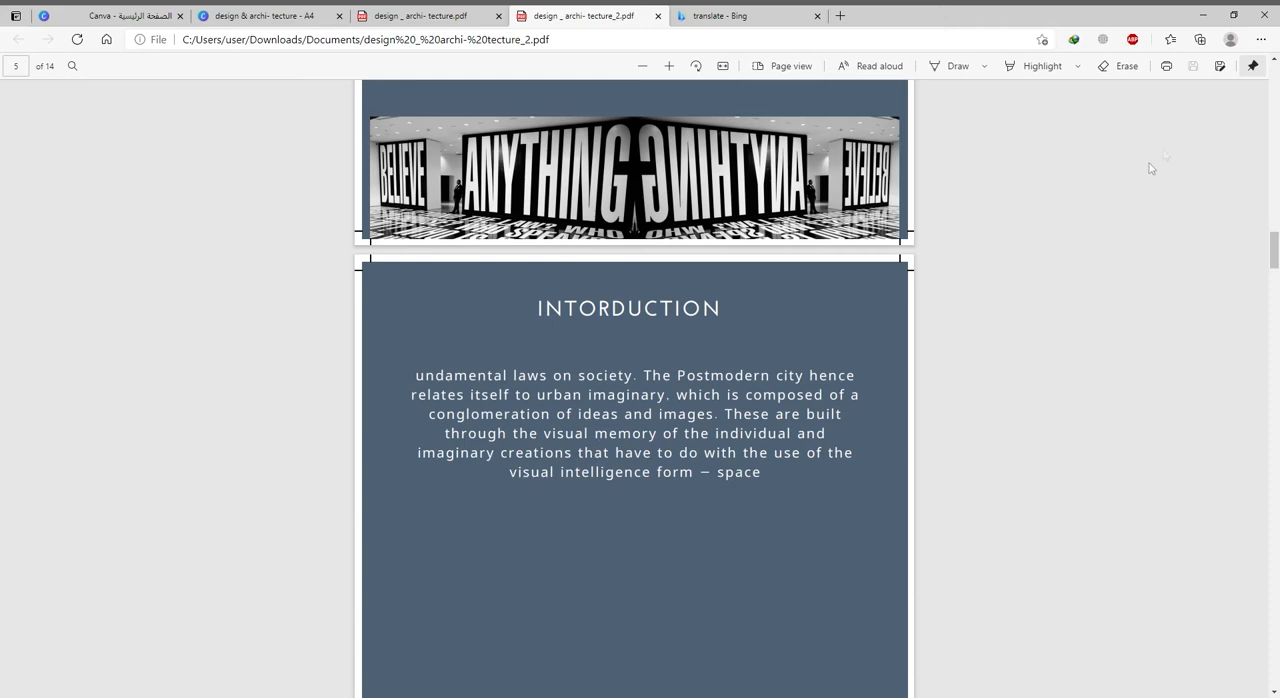
scroll(down, 3)
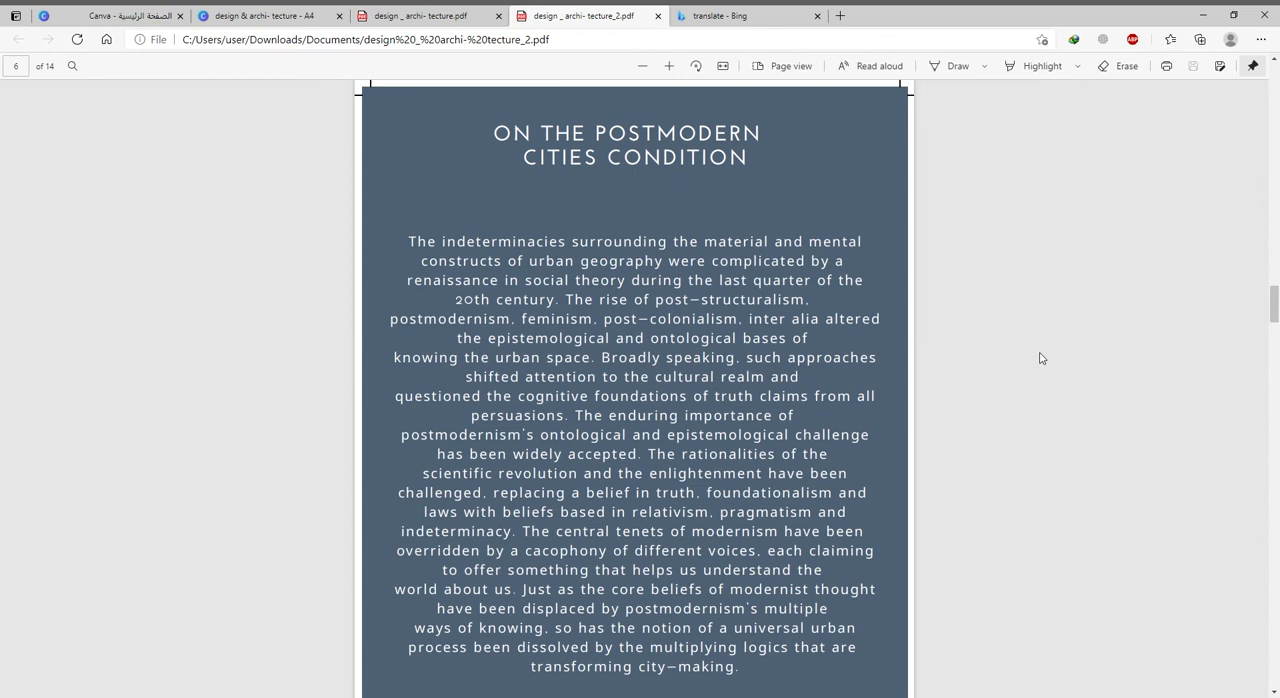
mouse_move(1004, 334)
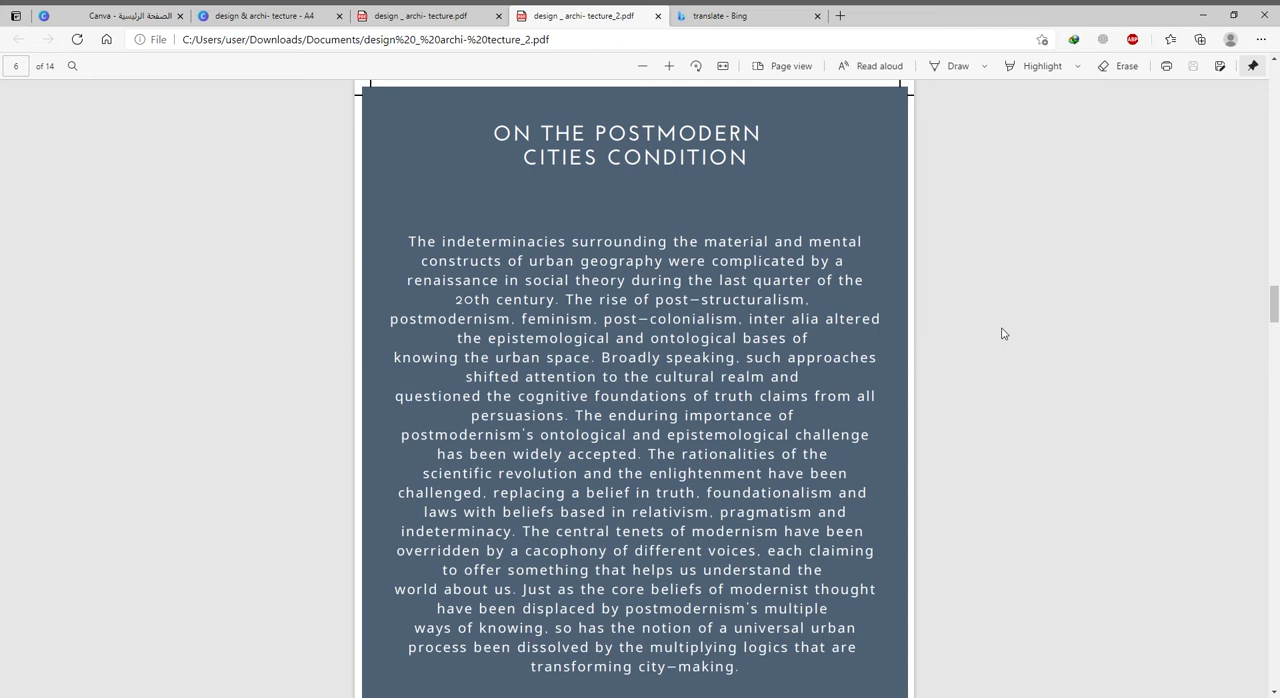
mouse_move(1176, 158)
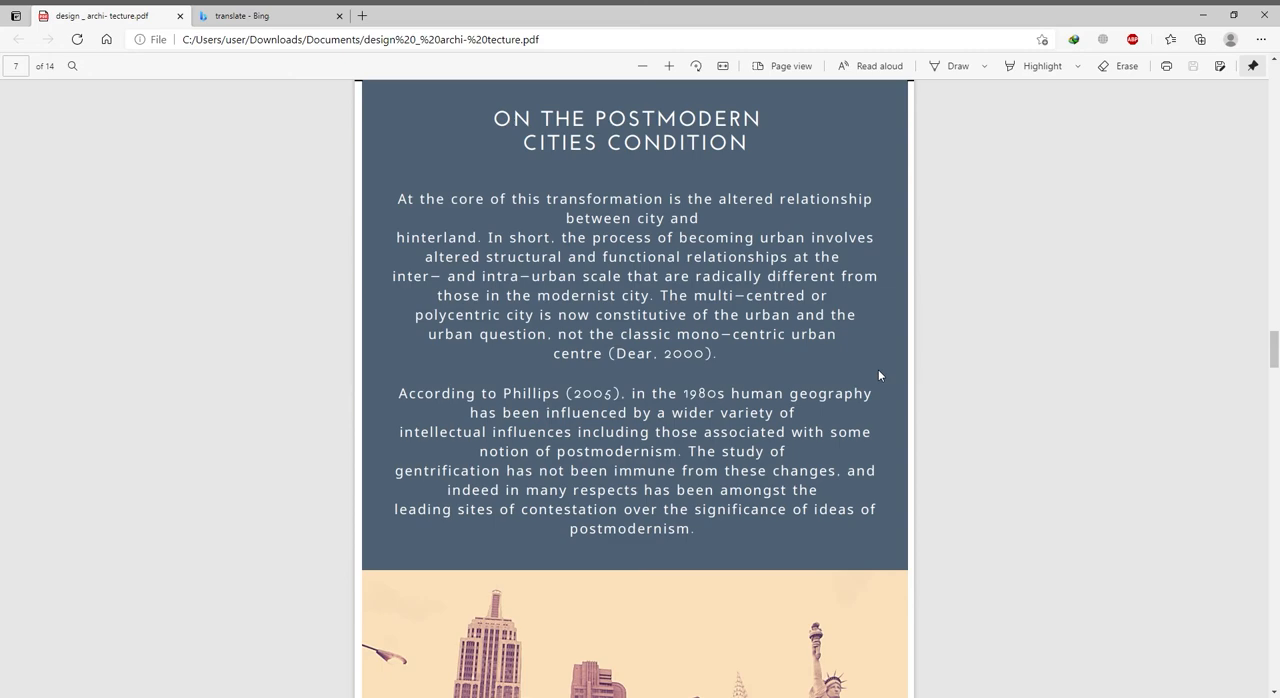
scroll(down, 3)
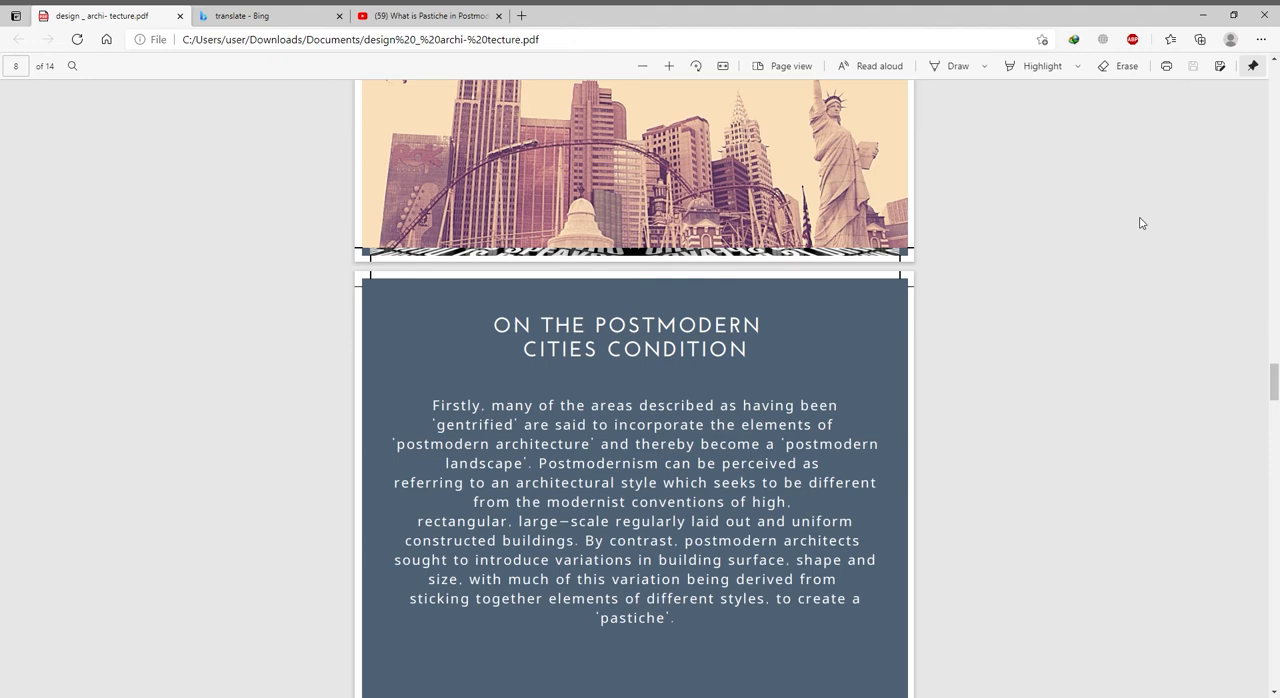
scroll(down, 3)
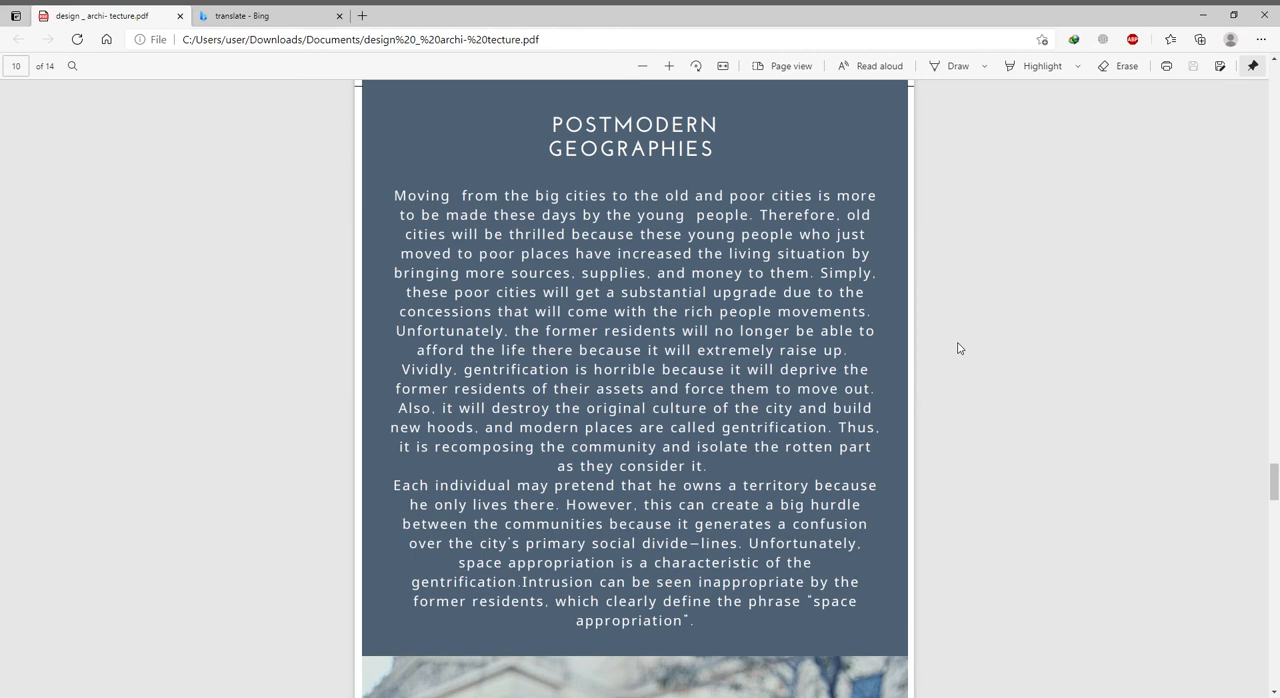
mouse_move(936, 444)
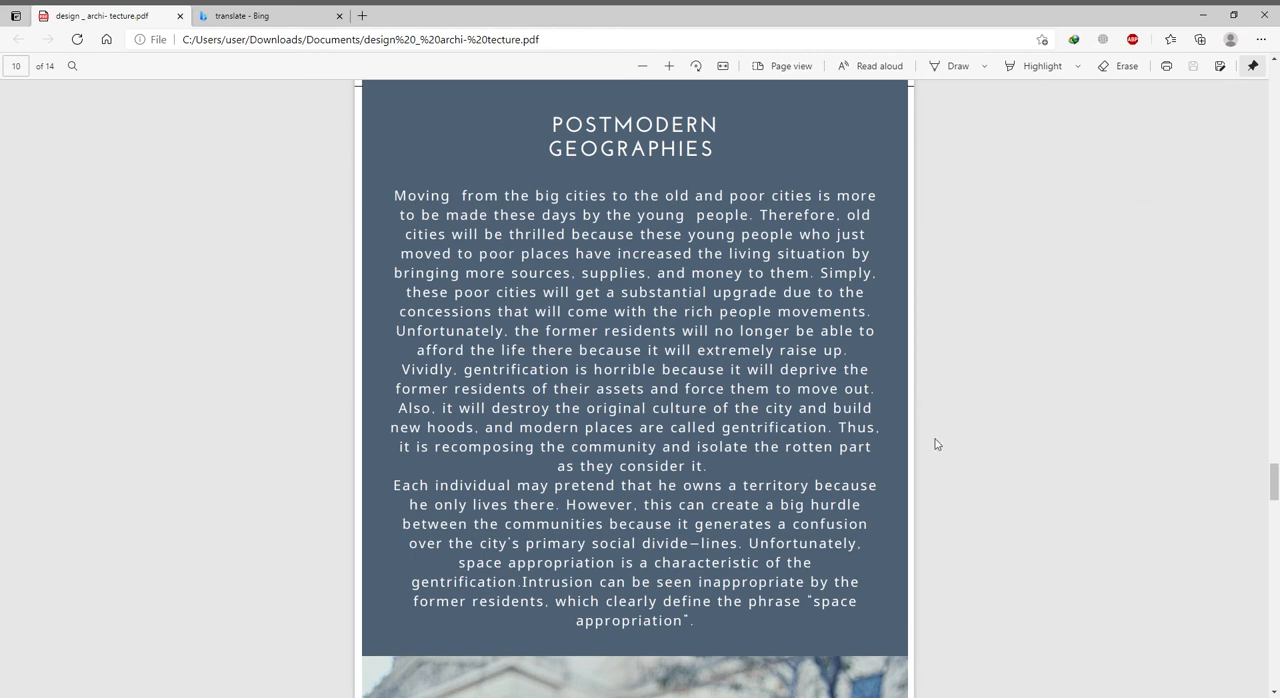
mouse_move(1212, 152)
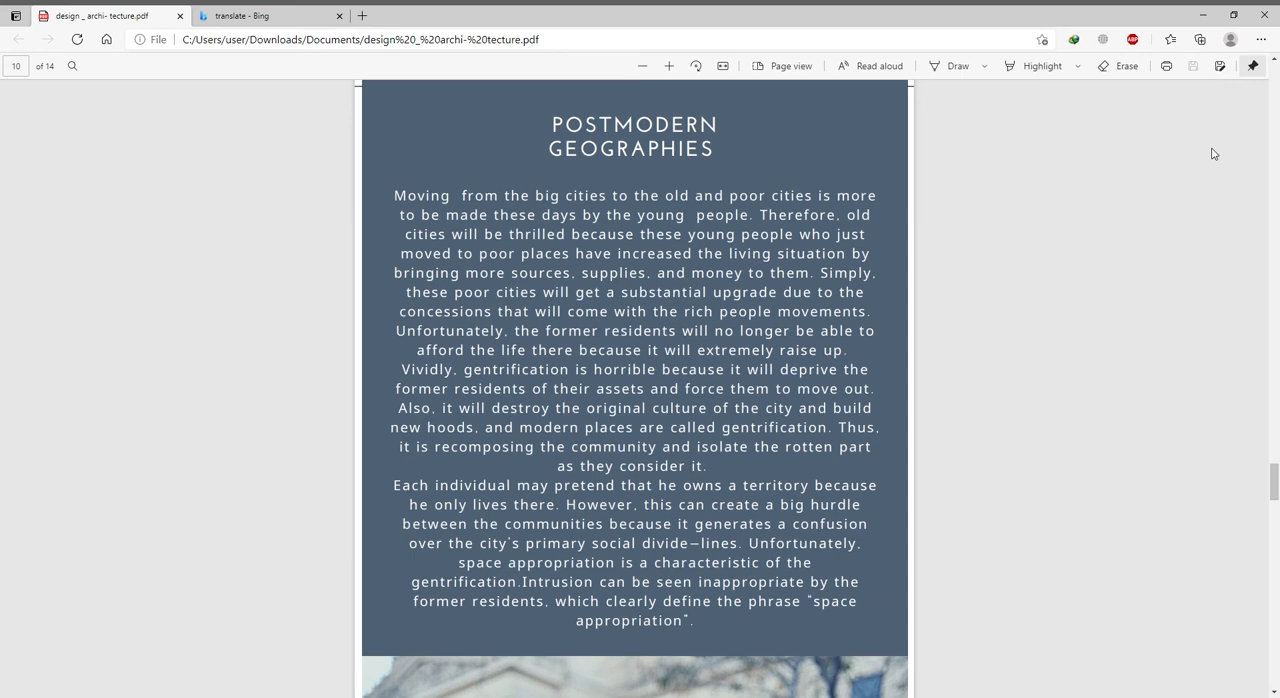
mouse_move(1220, 128)
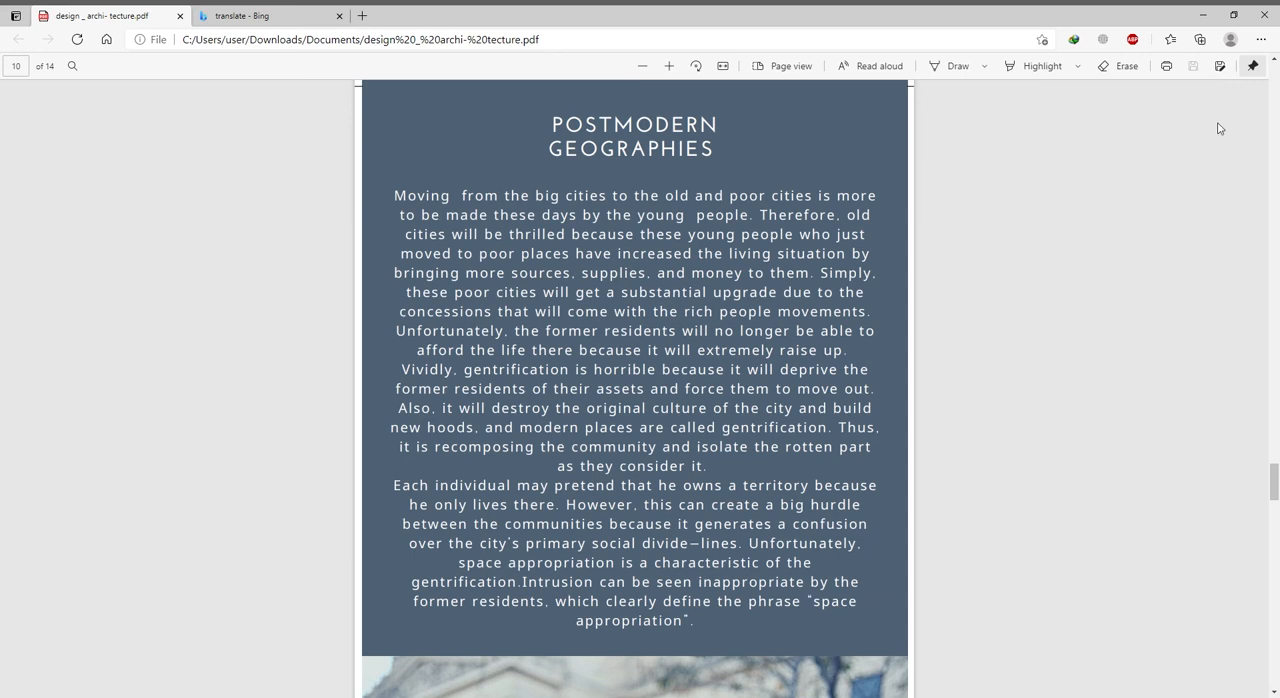
mouse_move(980, 480)
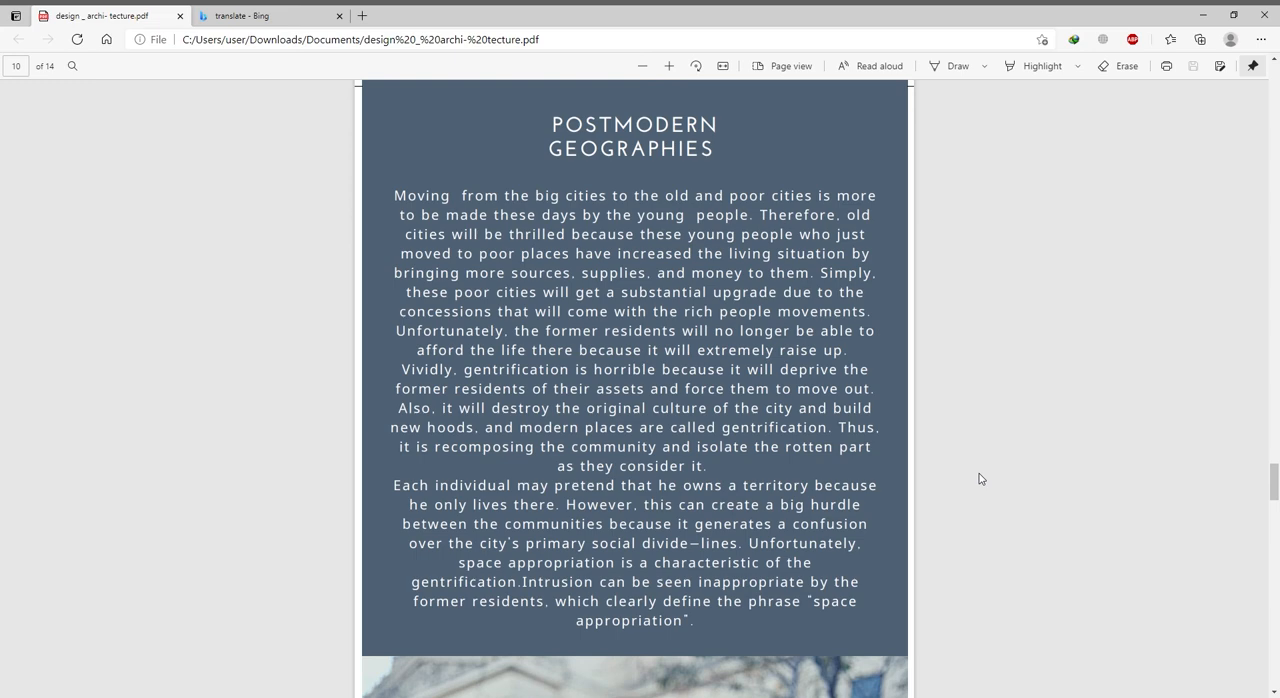
scroll(down, 3)
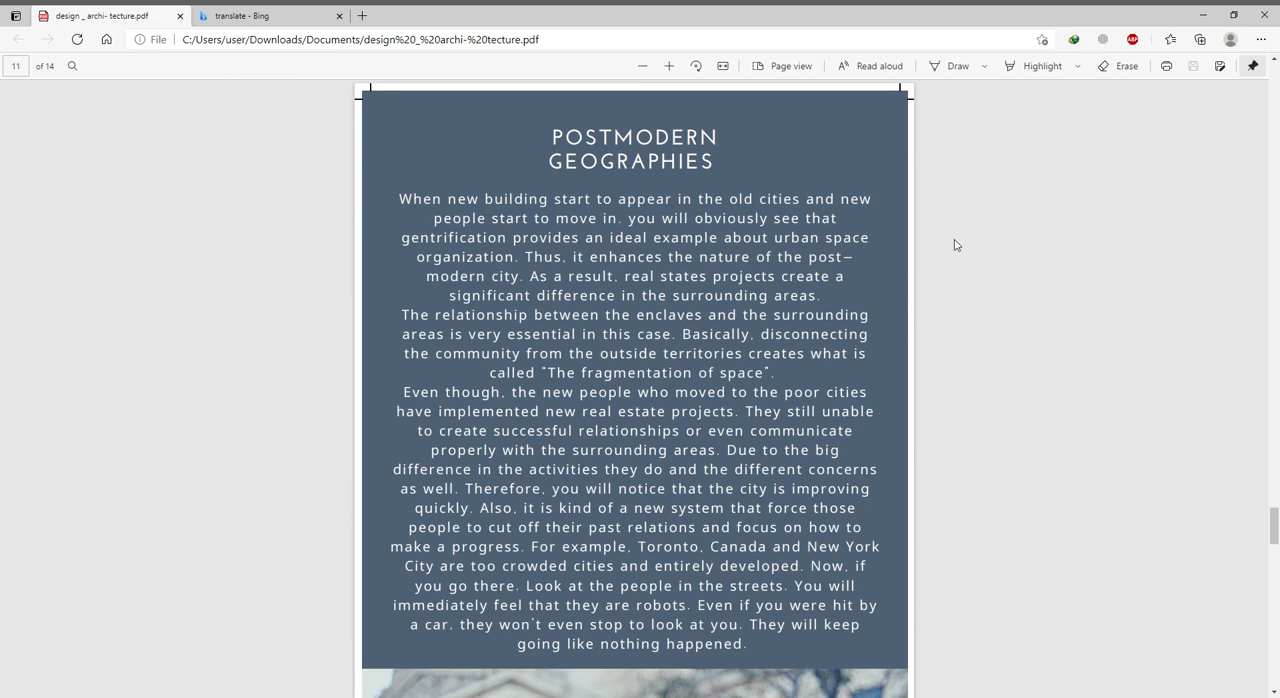
mouse_move(1176, 266)
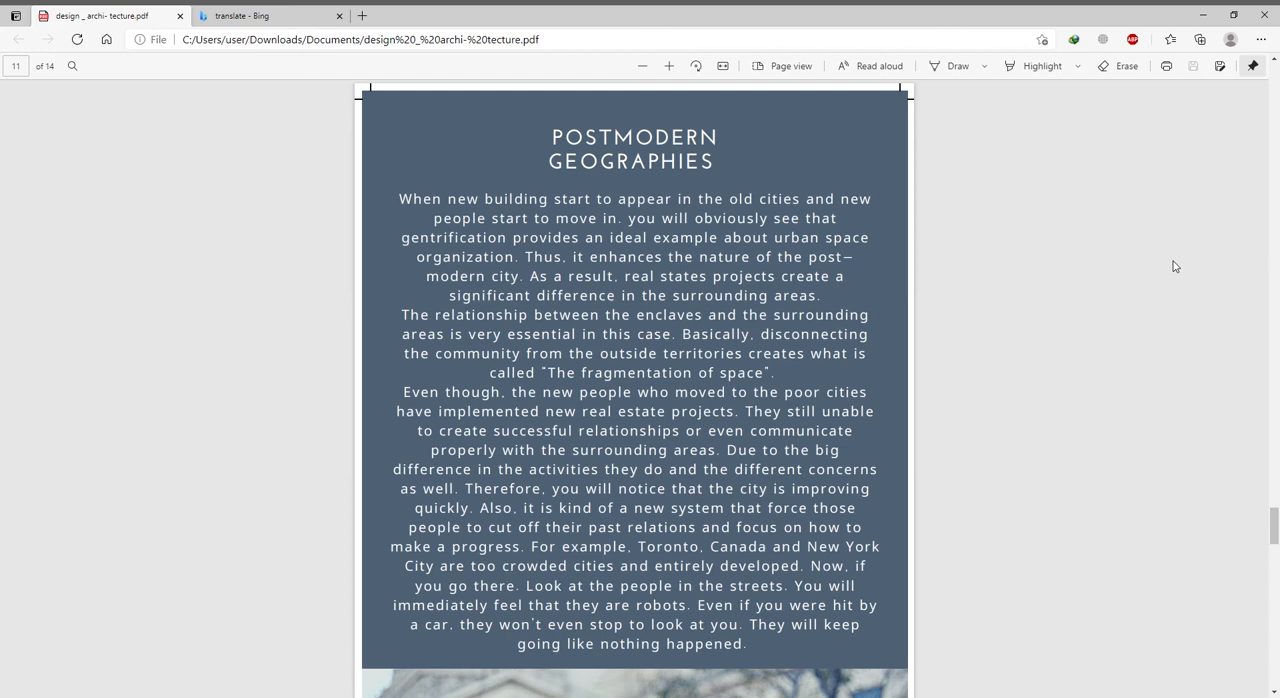
mouse_move(1202, 138)
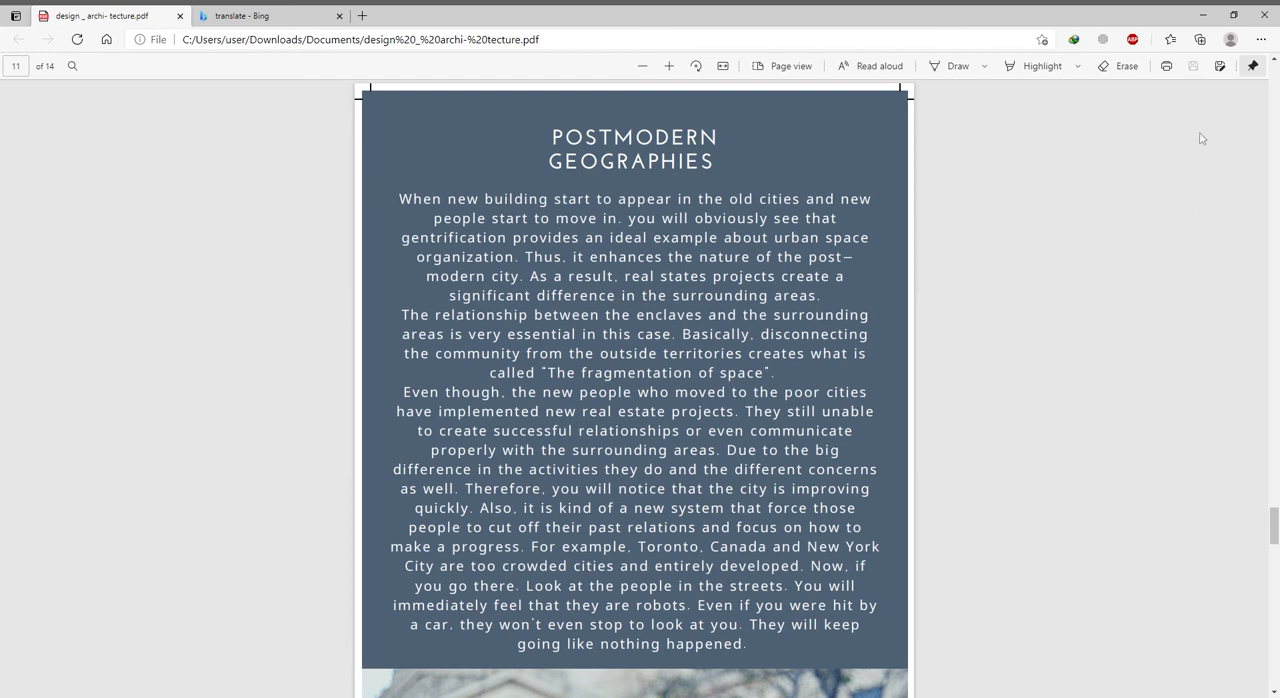
scroll(down, 3)
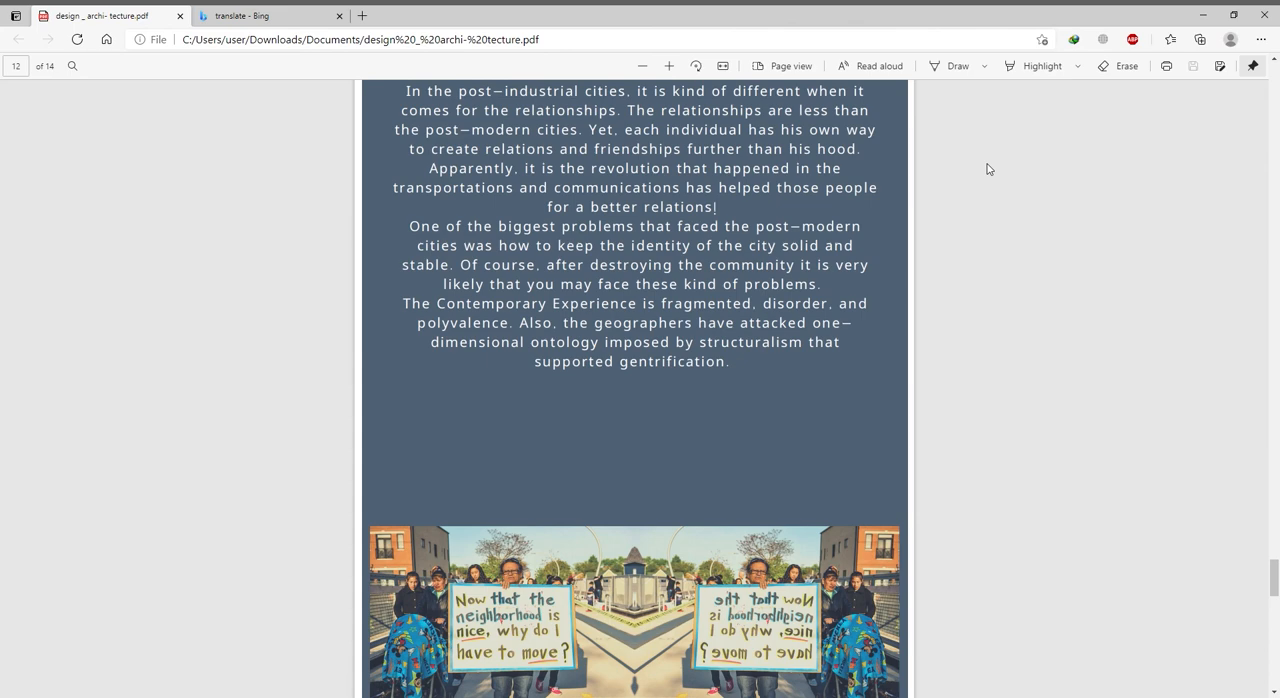
scroll(down, 3)
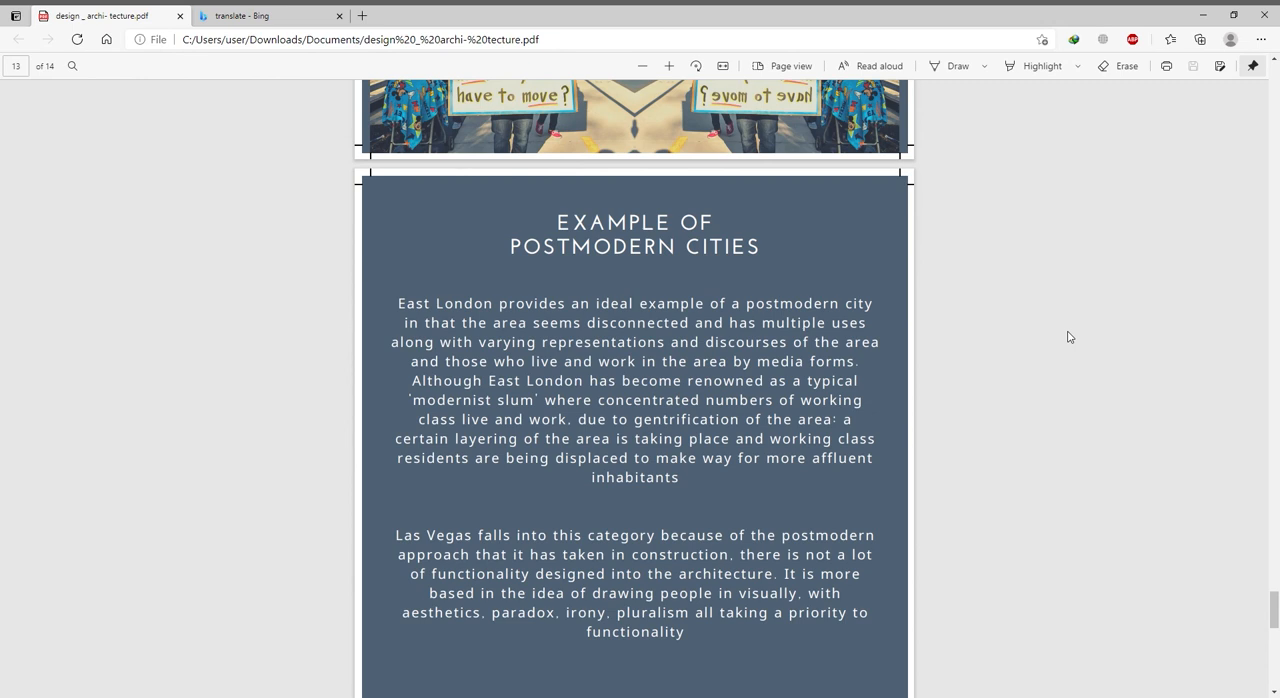
scroll(down, 3)
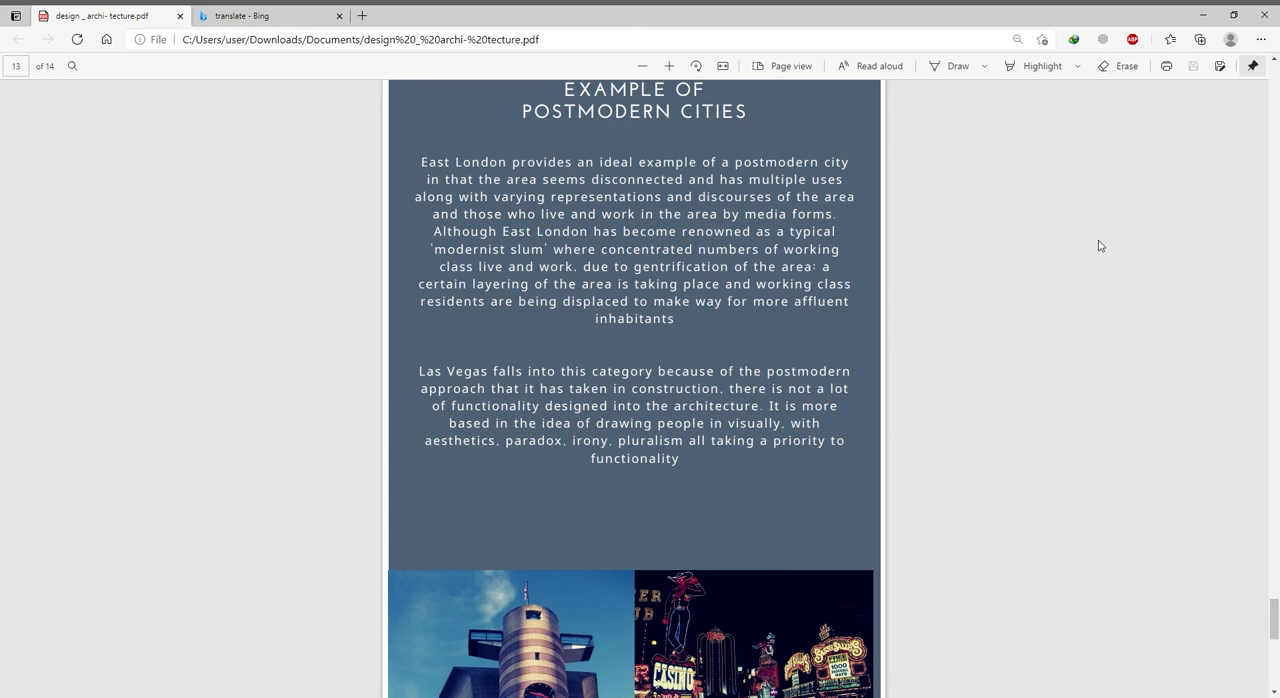
mouse_move(1132, 190)
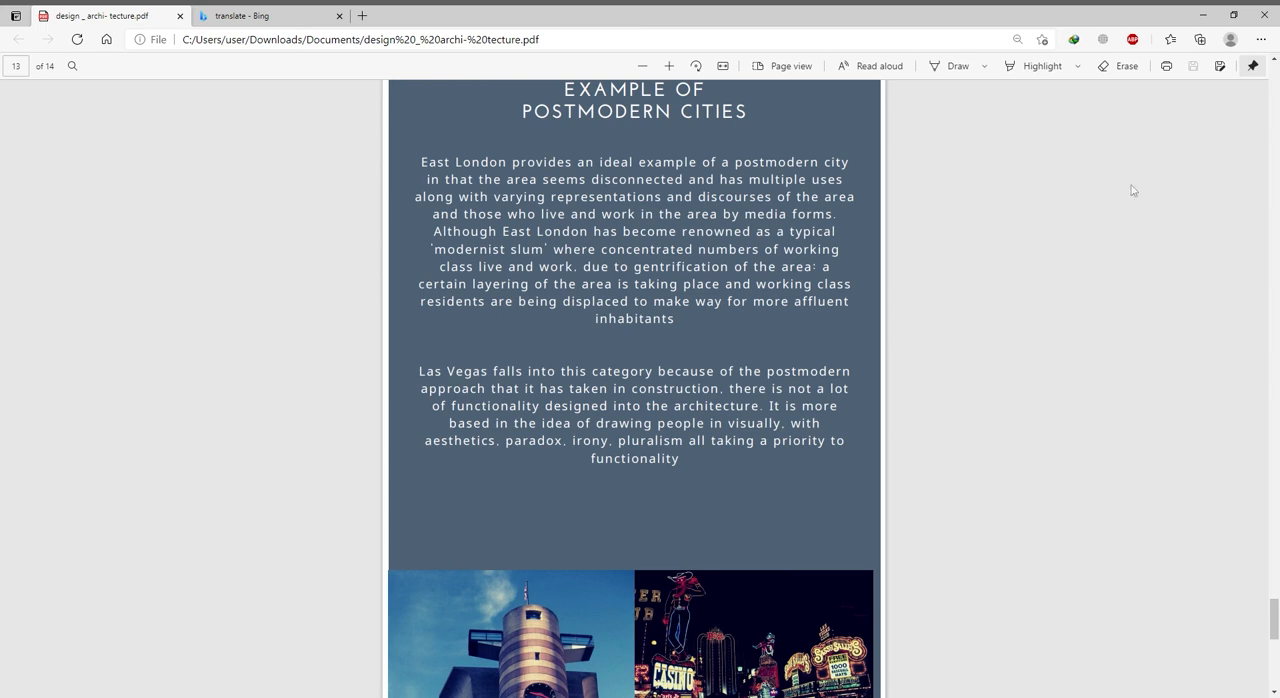
mouse_move(1168, 358)
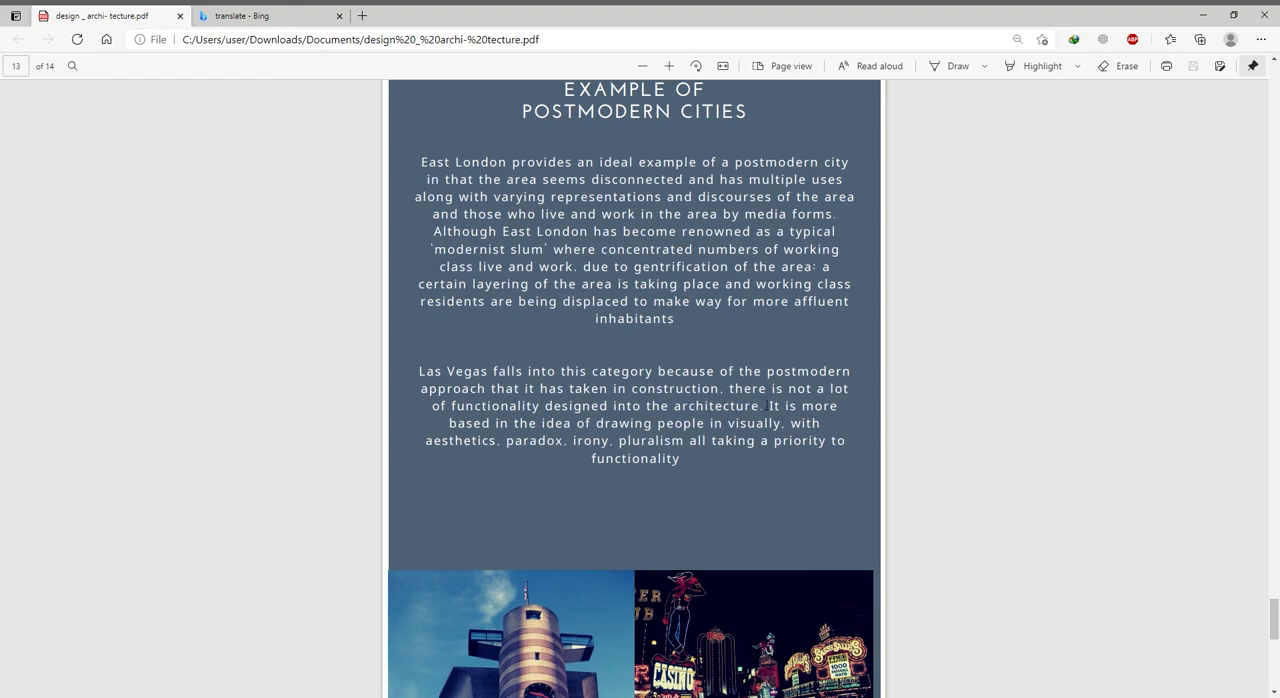
scroll(down, 3)
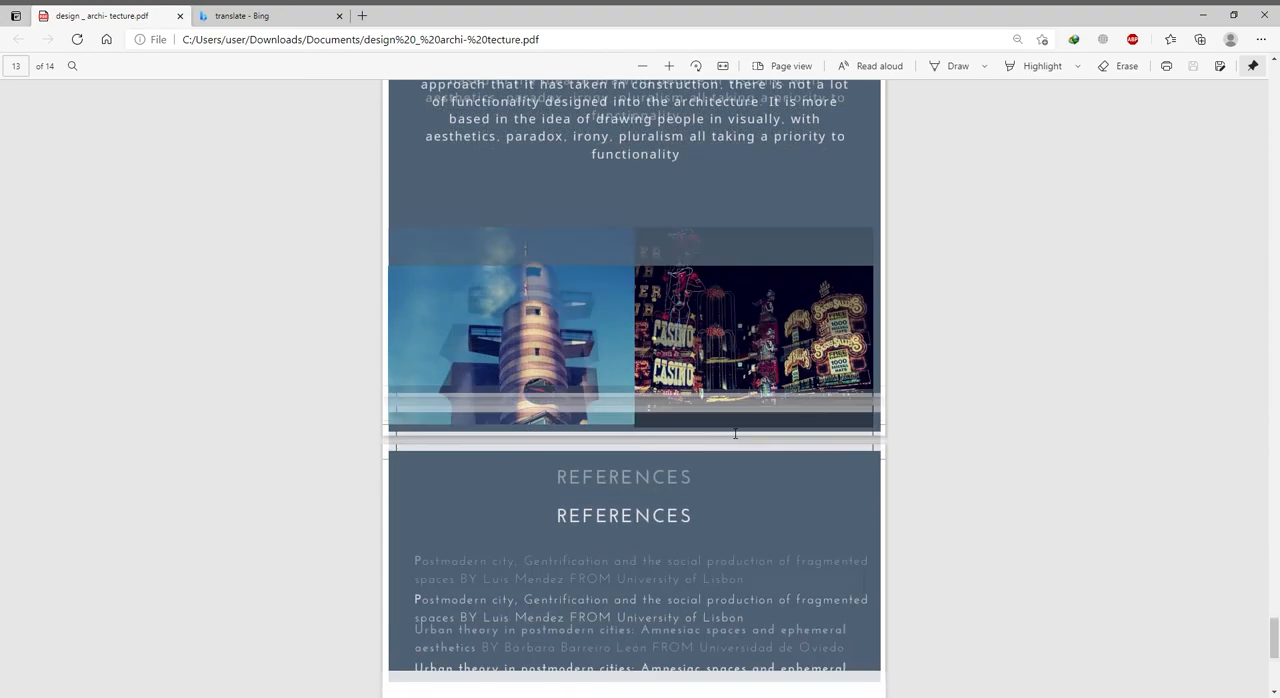
scroll(down, 3)
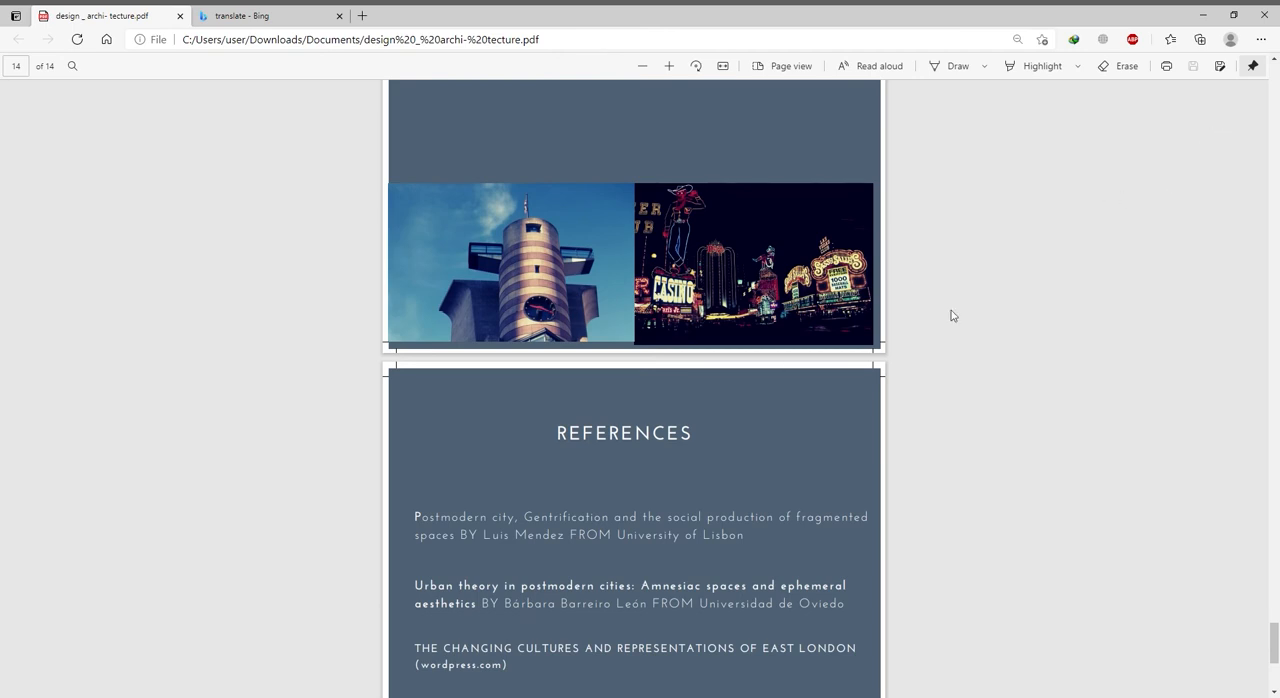
mouse_move(982, 320)
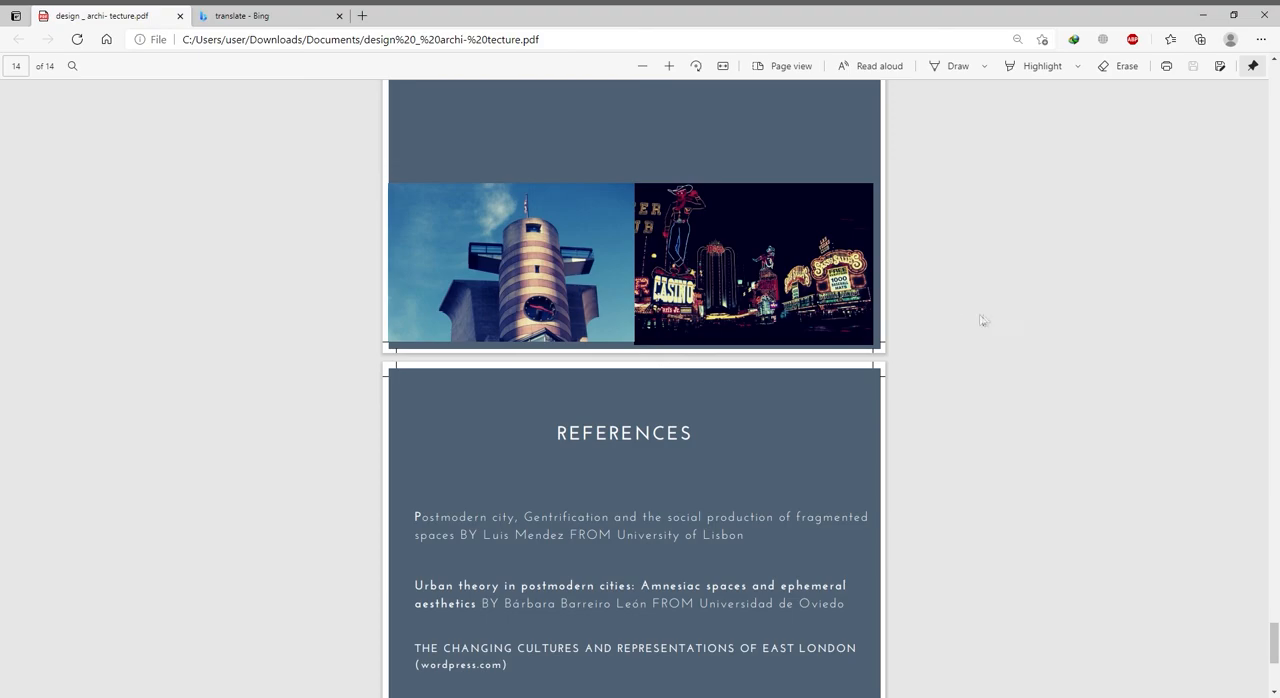